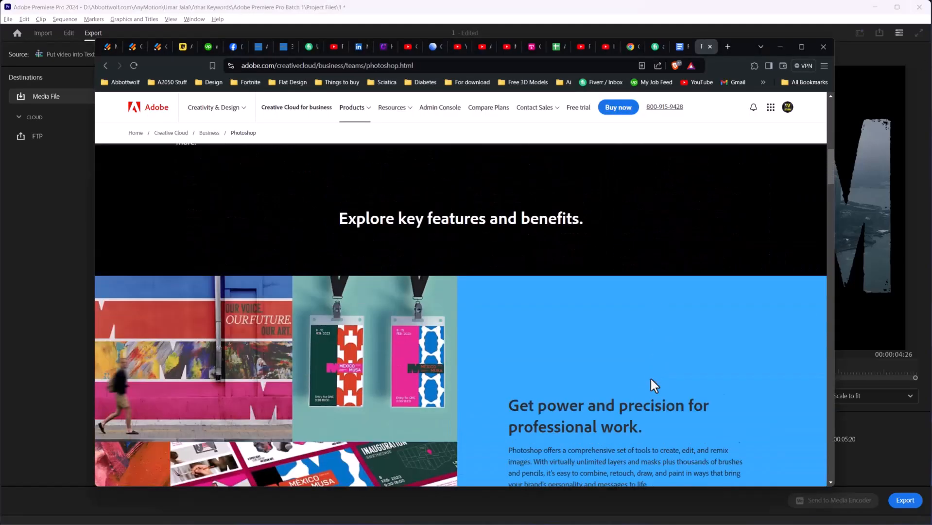
Scroll through Photoshop's key features on the Adobe business page, then dismiss the browser
{"action": "scroll", "scroll_direction": "down", "scroll_amount": 3}
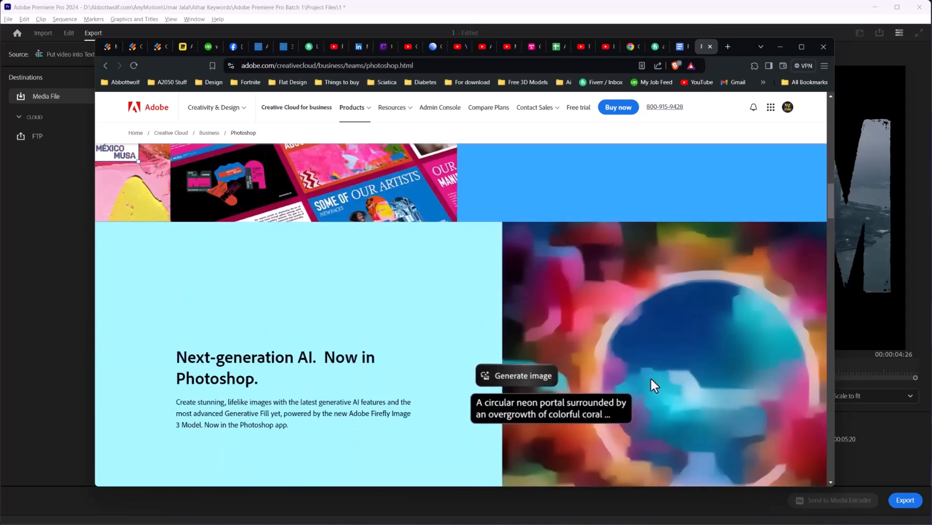
{"action": "scroll", "scroll_direction": "down", "scroll_amount": 3}
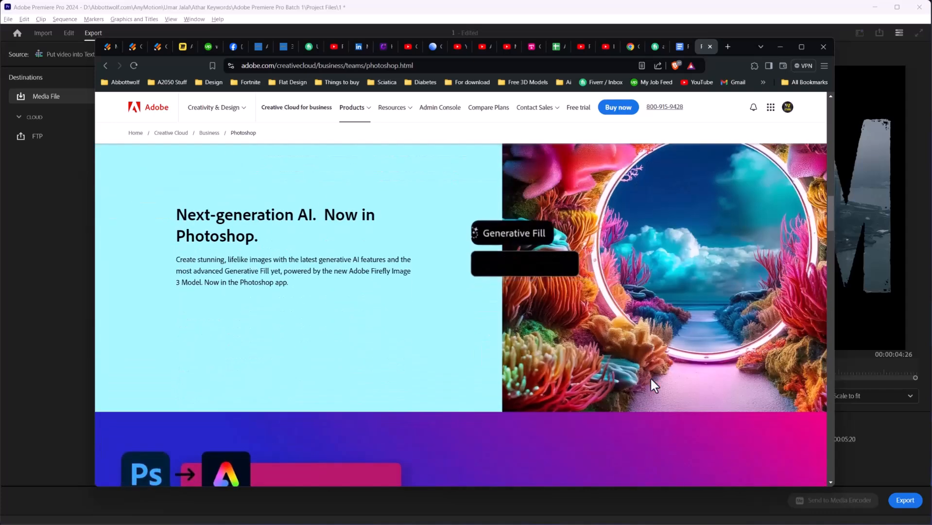
{"action": "scroll", "scroll_direction": "down", "scroll_amount": 3}
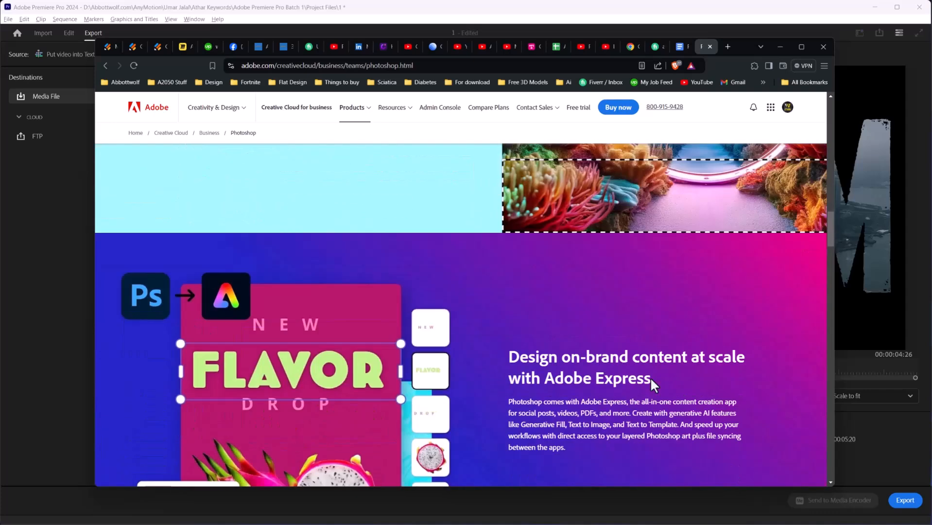
{"action": "scroll", "scroll_direction": "down", "scroll_amount": 3}
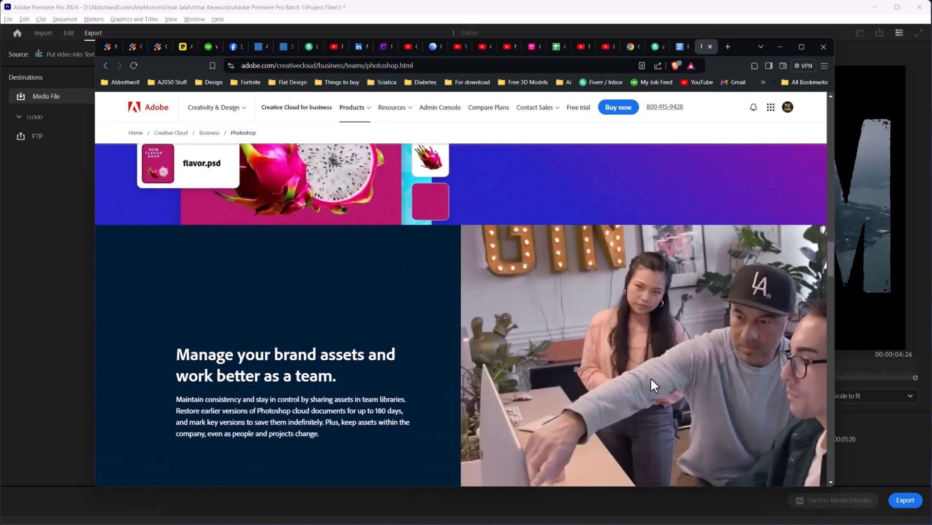
{"action": "left_click", "coordinate": [713, 47]}
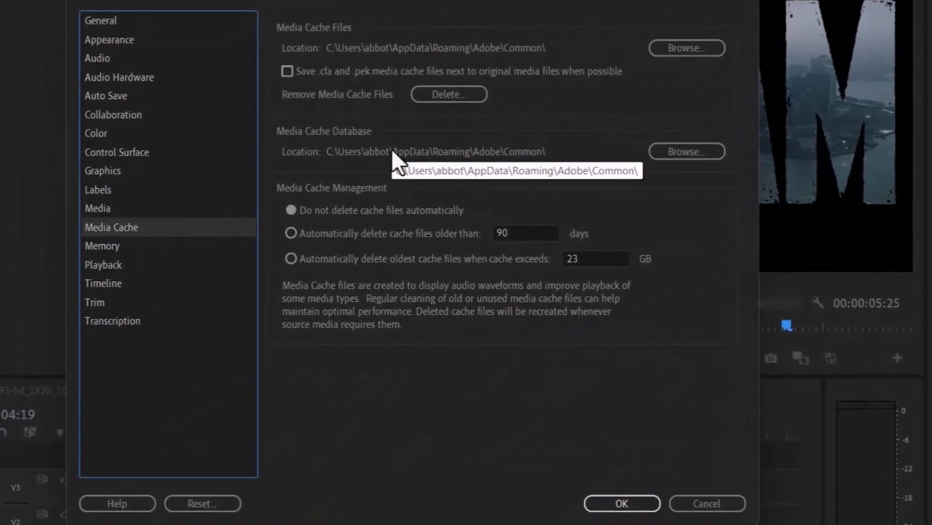
Delete the unused media cache files from the Media Cache preferences
{"action": "left_click", "coordinate": [448, 93]}
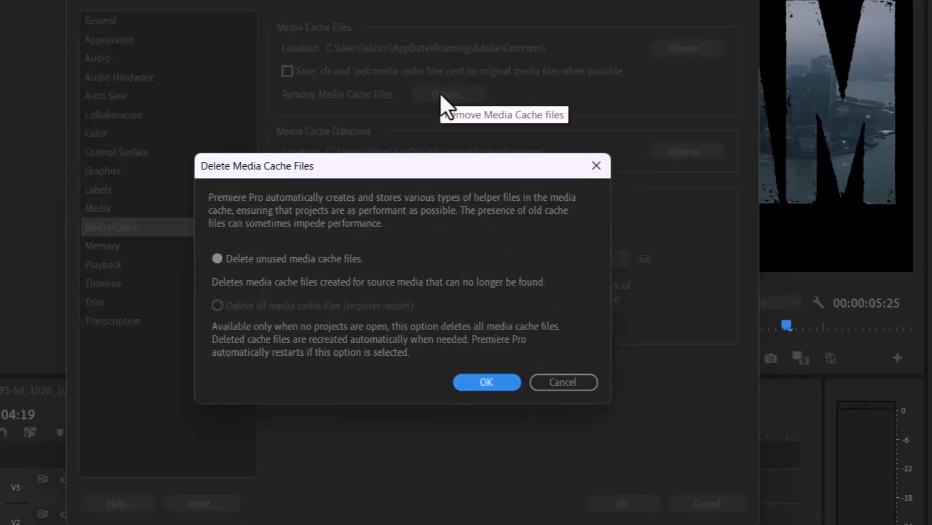
{"action": "mouse_move", "coordinate": [446, 110]}
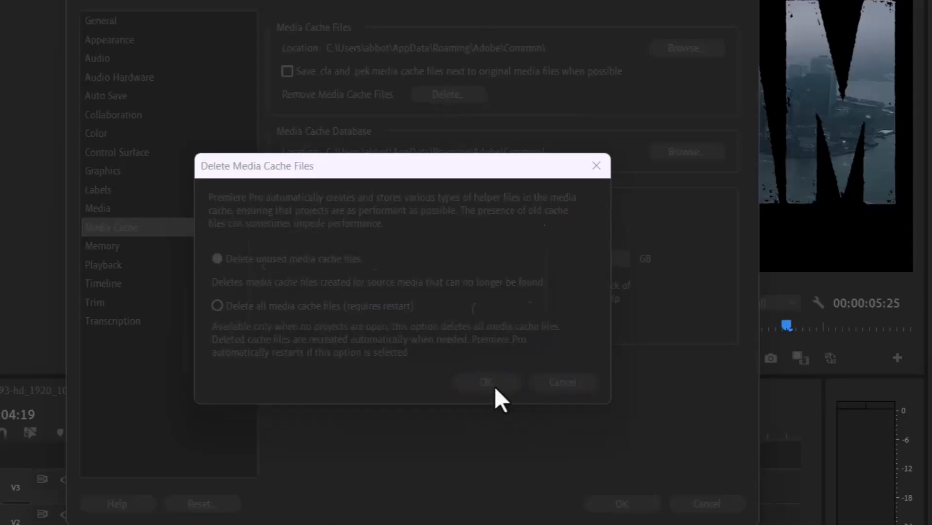
{"action": "left_click", "coordinate": [486, 383]}
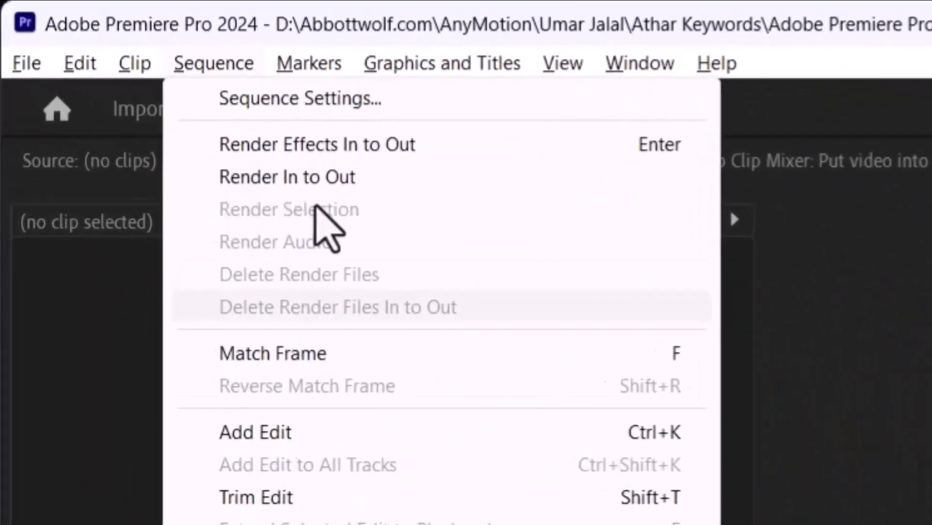
{"action": "left_click", "coordinate": [299, 98]}
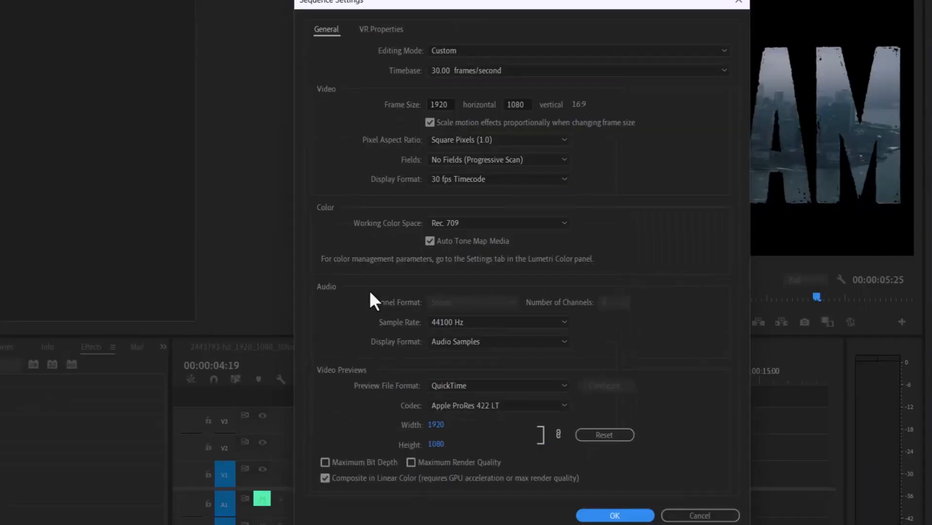
{"action": "mouse_move", "coordinate": [417, 300]}
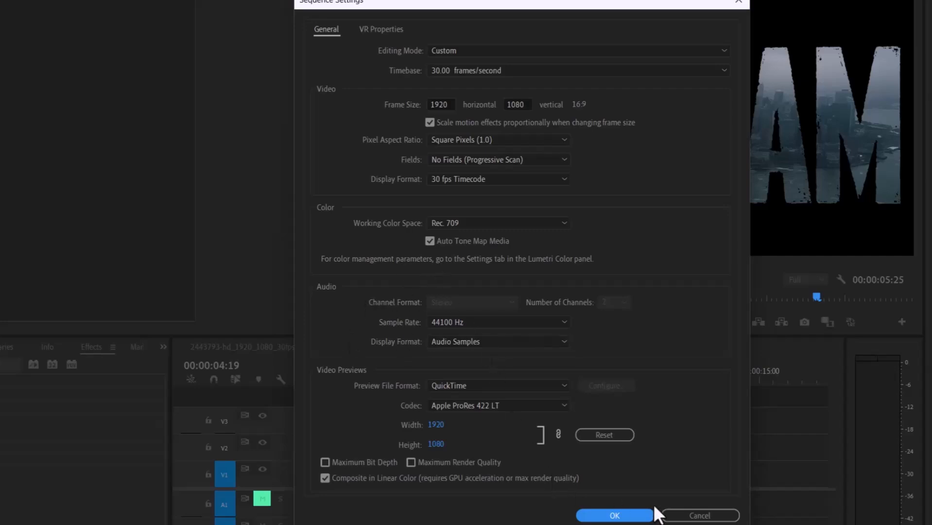
{"action": "mouse_move", "coordinate": [492, 144]}
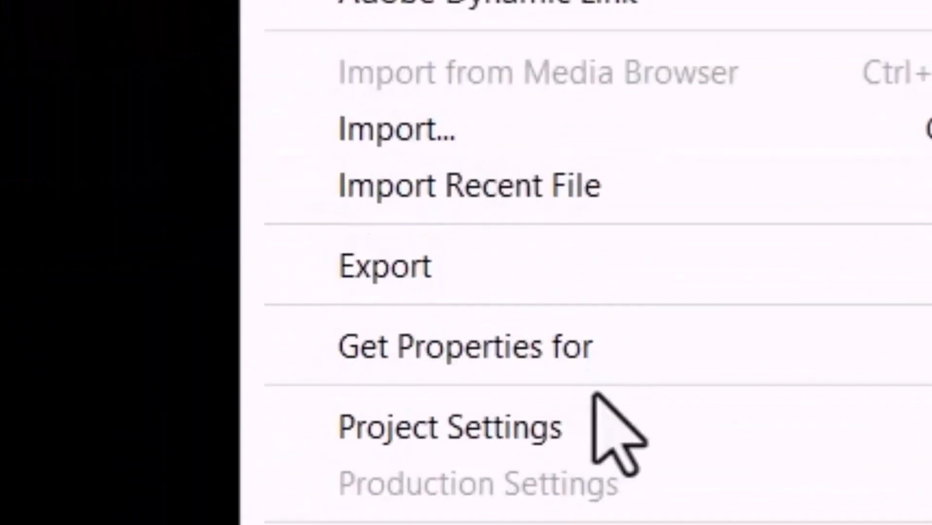
Set the project renderer to Mercury Playback Engine Software Only in Project Settings
{"action": "left_click", "coordinate": [453, 428]}
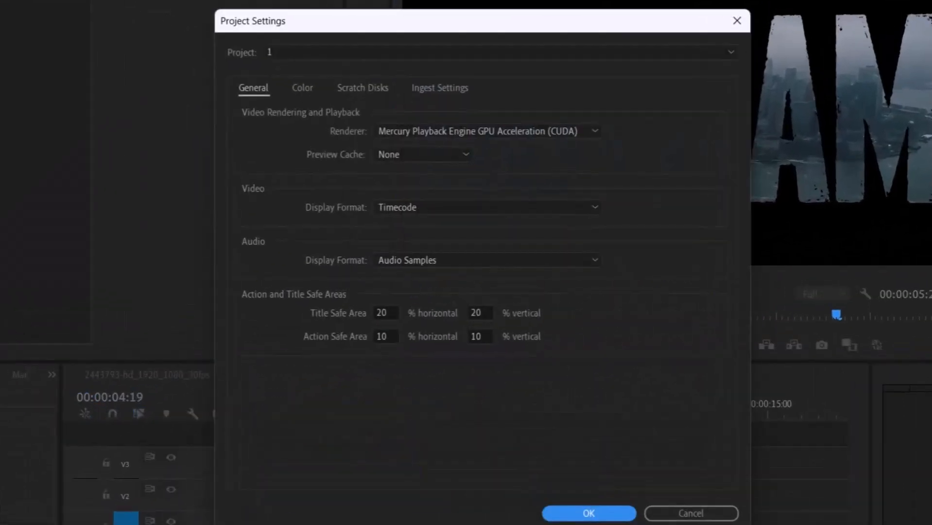
{"action": "mouse_move", "coordinate": [9, 312]}
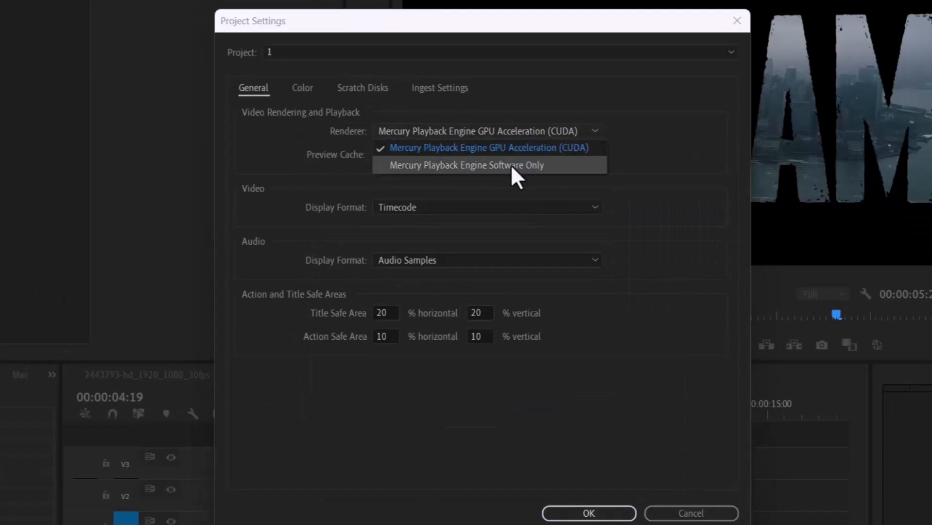
{"action": "left_click", "coordinate": [479, 165]}
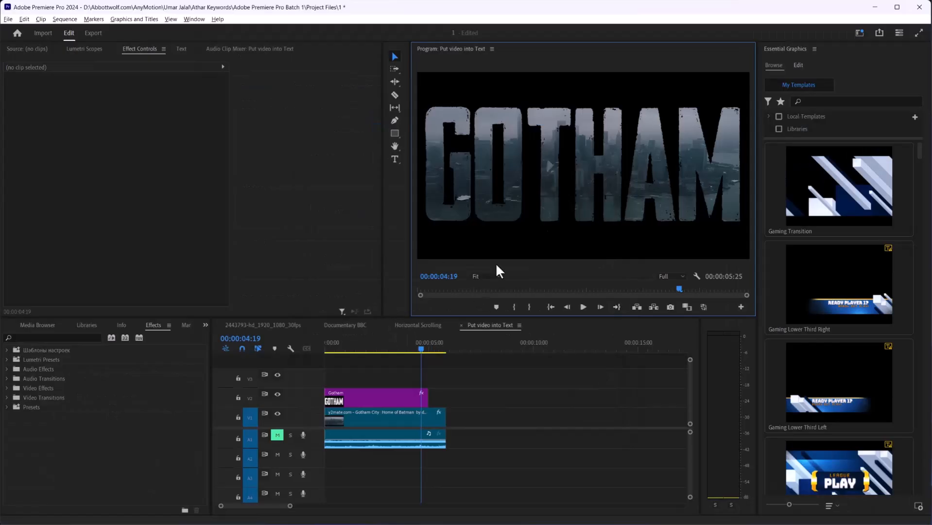
{"action": "mouse_move", "coordinate": [357, 334]}
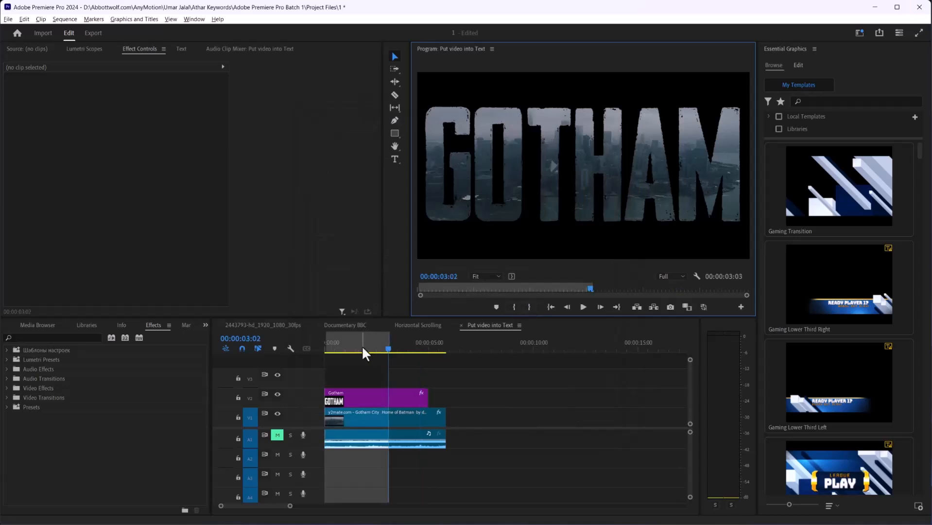
Run Sequence > Render In to Out for the marked opening section
{"action": "left_click", "coordinate": [65, 19]}
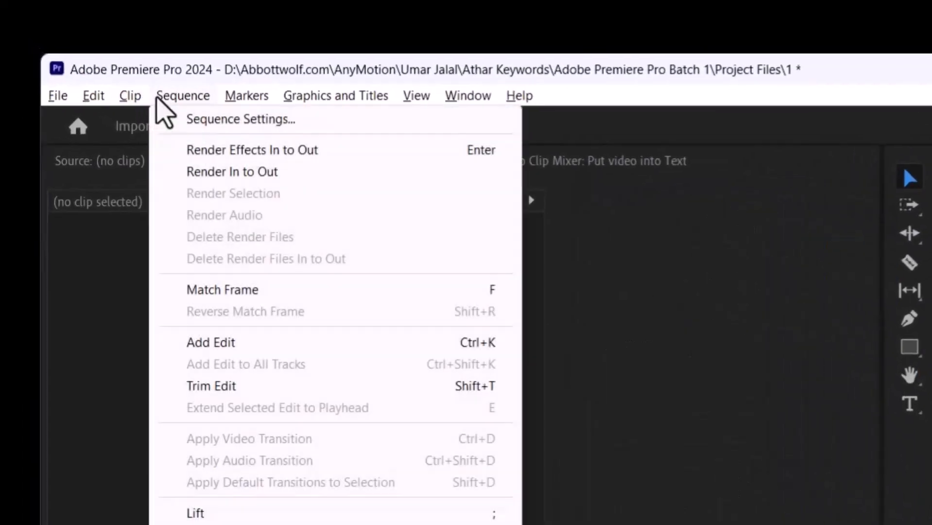
{"action": "mouse_move", "coordinate": [243, 185]}
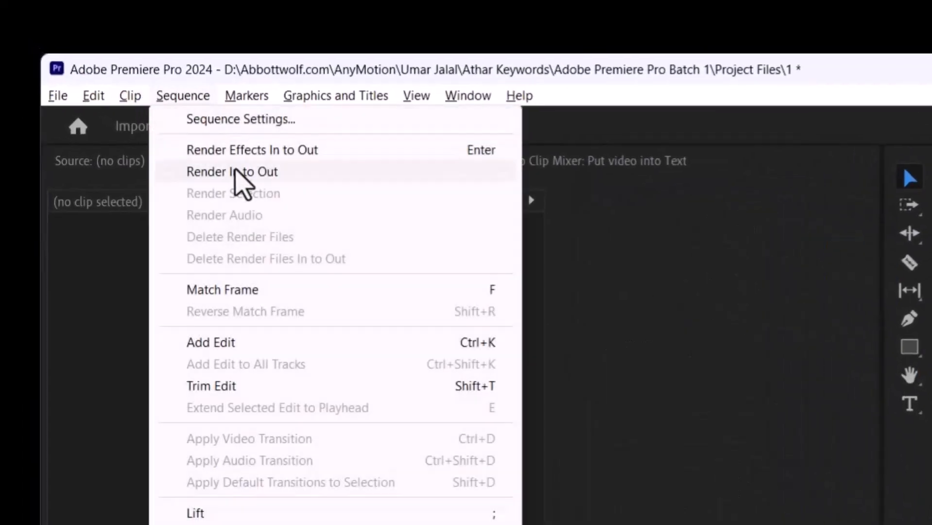
{"action": "left_click", "coordinate": [228, 172]}
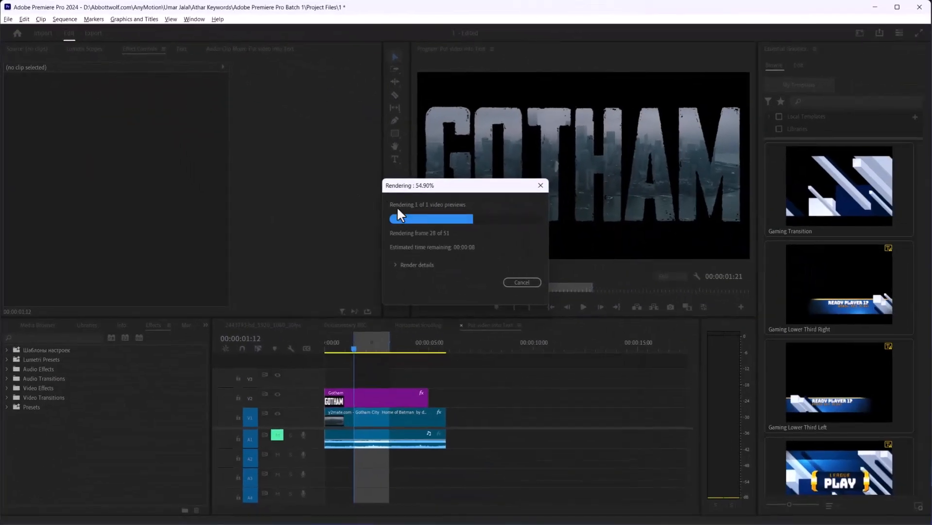